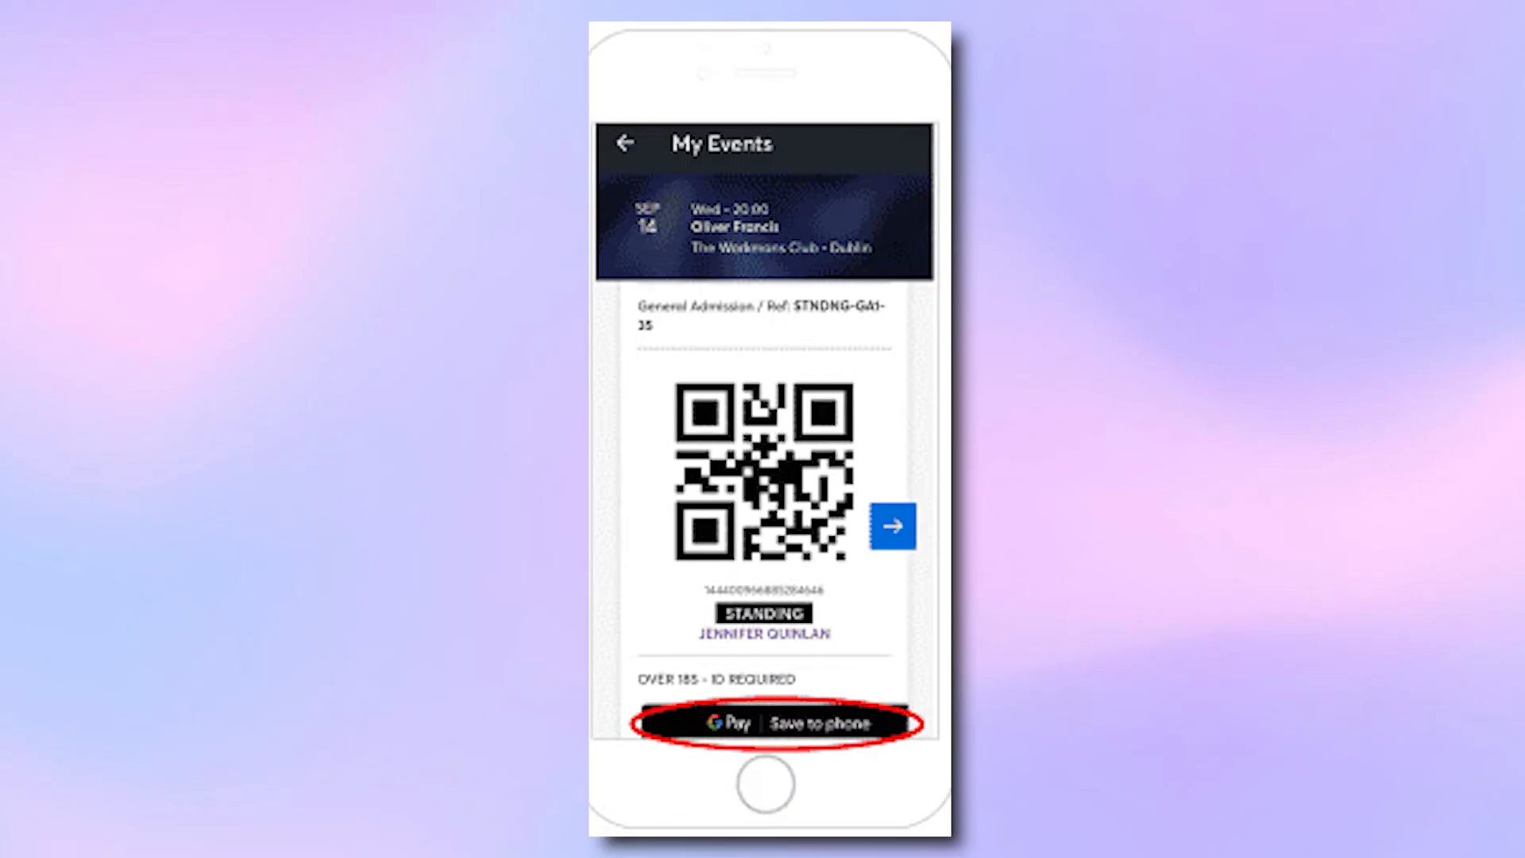
- Save the Ticketmaster ticket to the phone's wallet from the QR screen
click(761, 723)
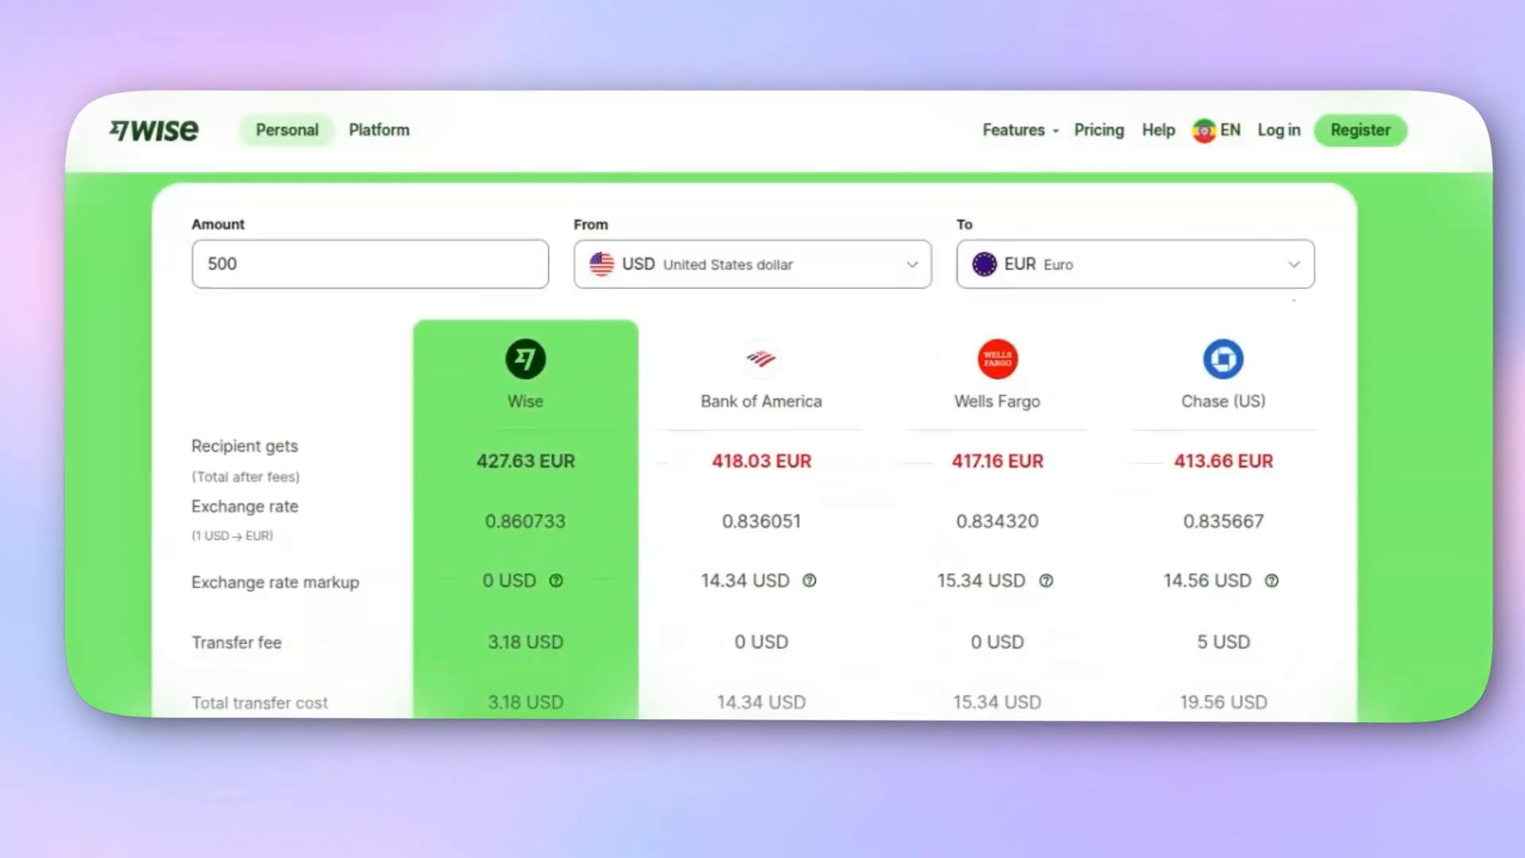
- Reach the 'For people going places' testimonials and advance to the next review card
scroll(down, 3)
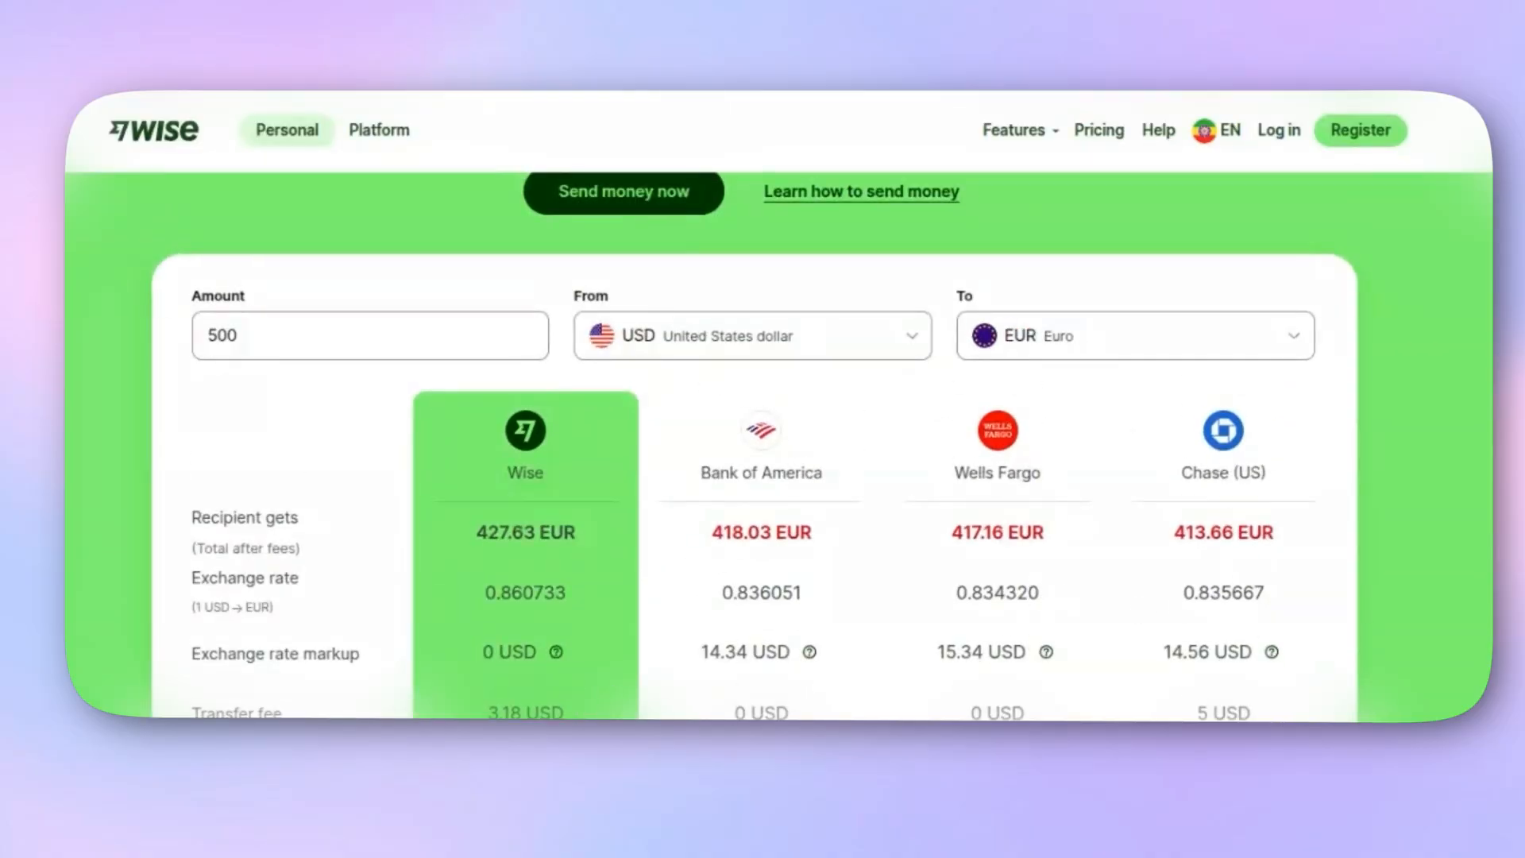
scroll(down, 3)
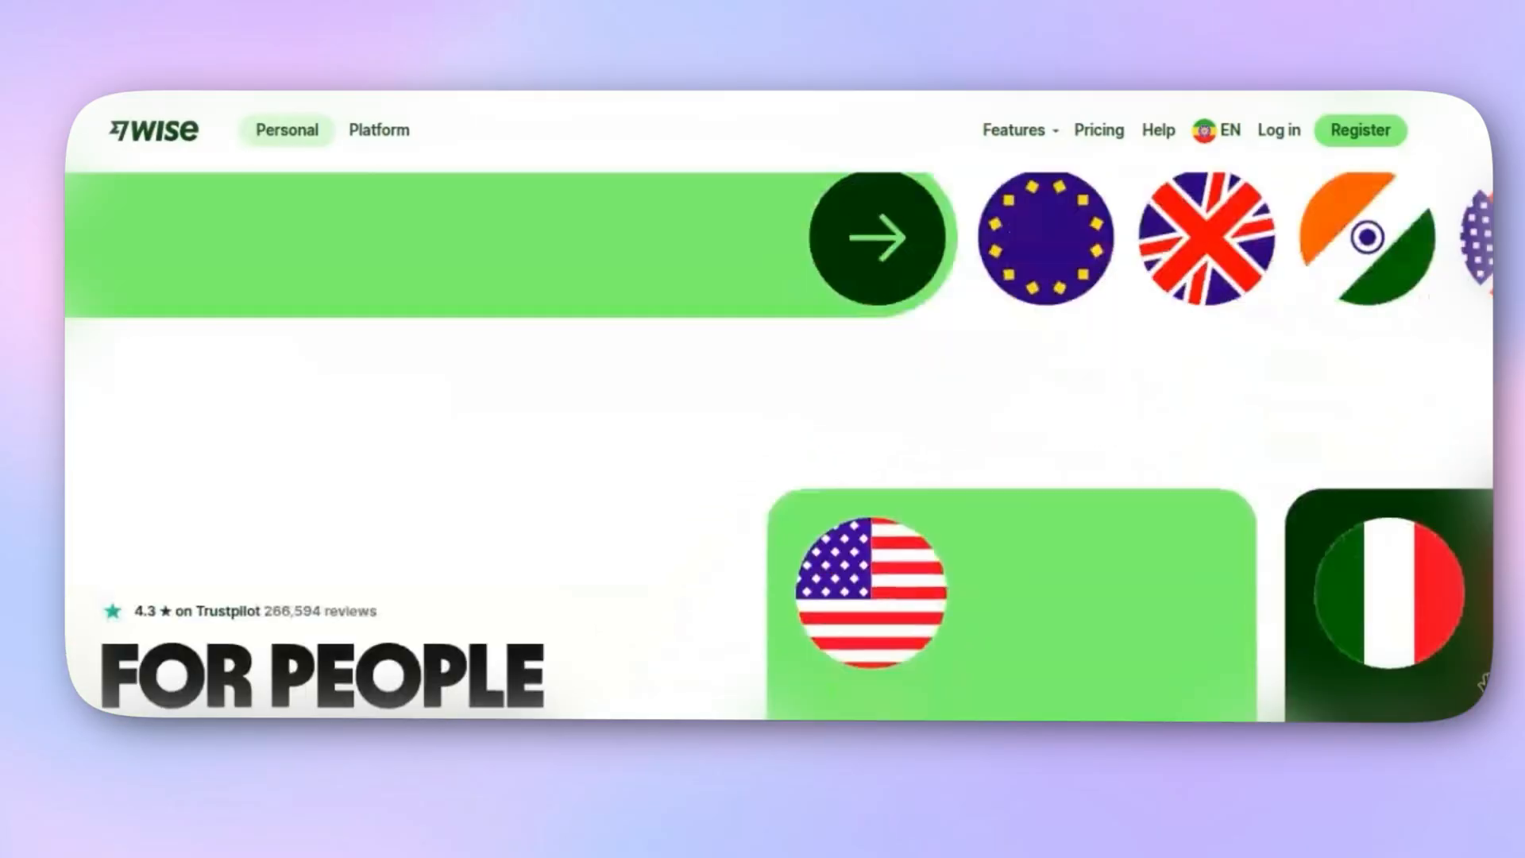
scroll(down, 3)
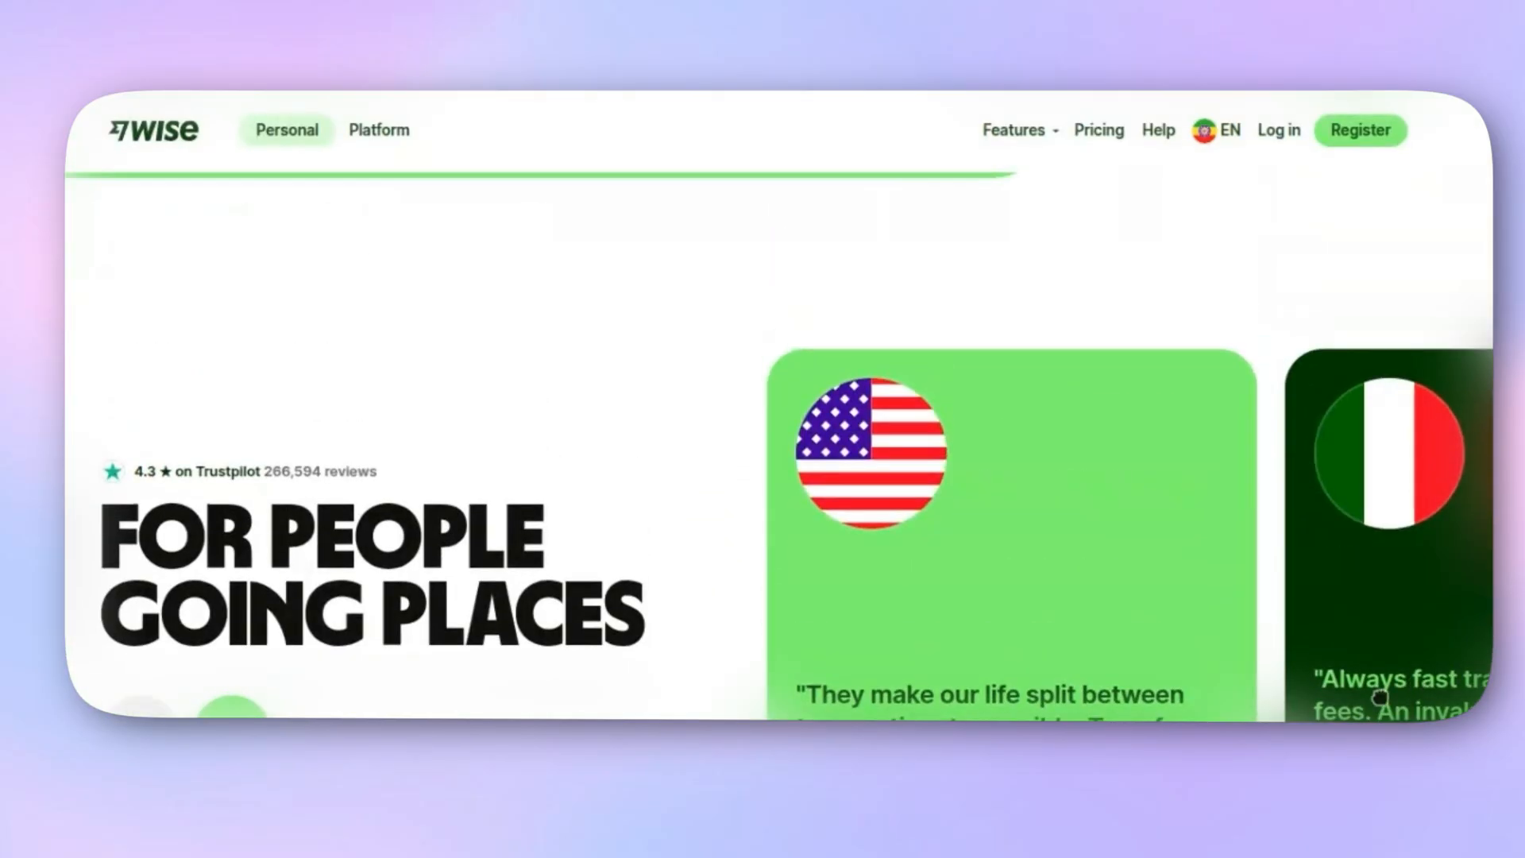
click(232, 637)
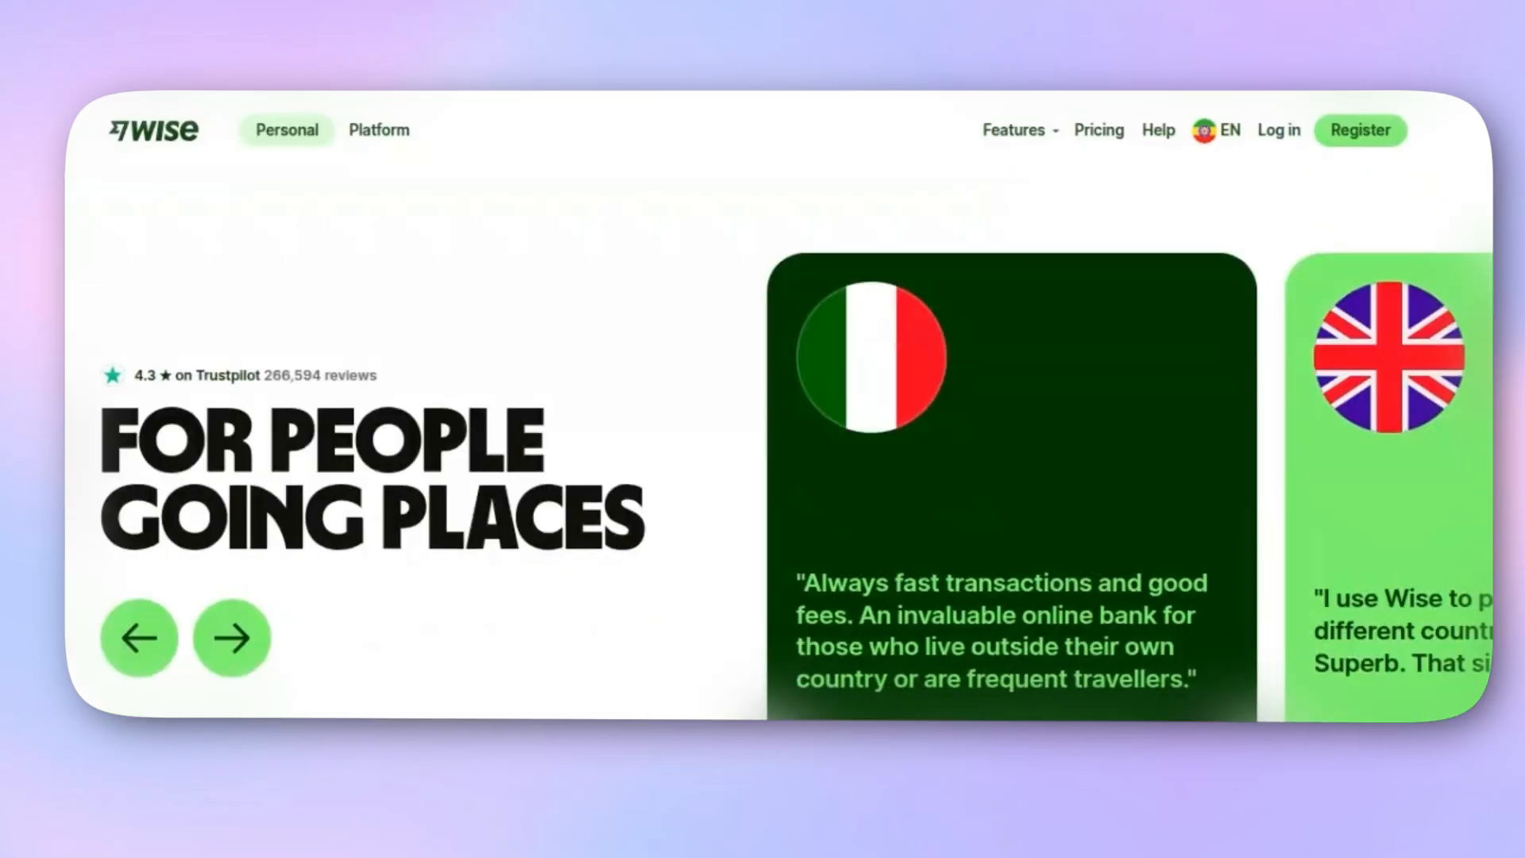